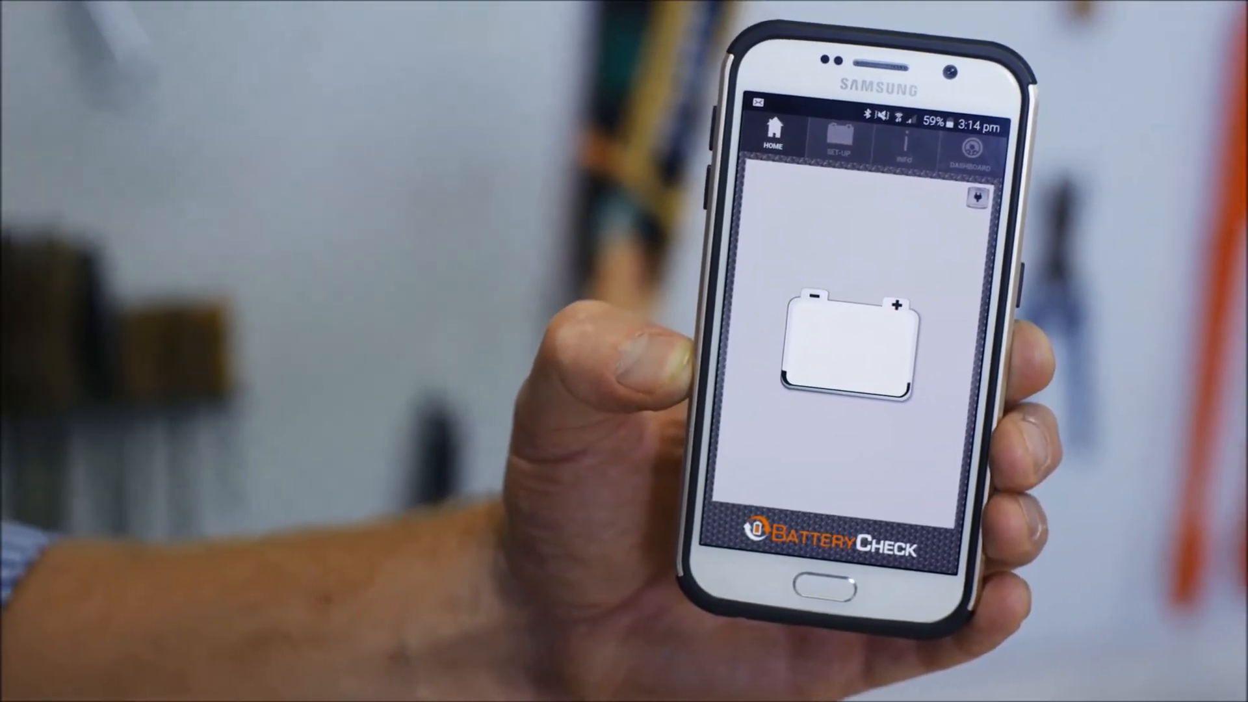
Step: Start connecting to the discovered UNKNOWN battery monitor from the Set-up connection screen
left_click(834, 135)
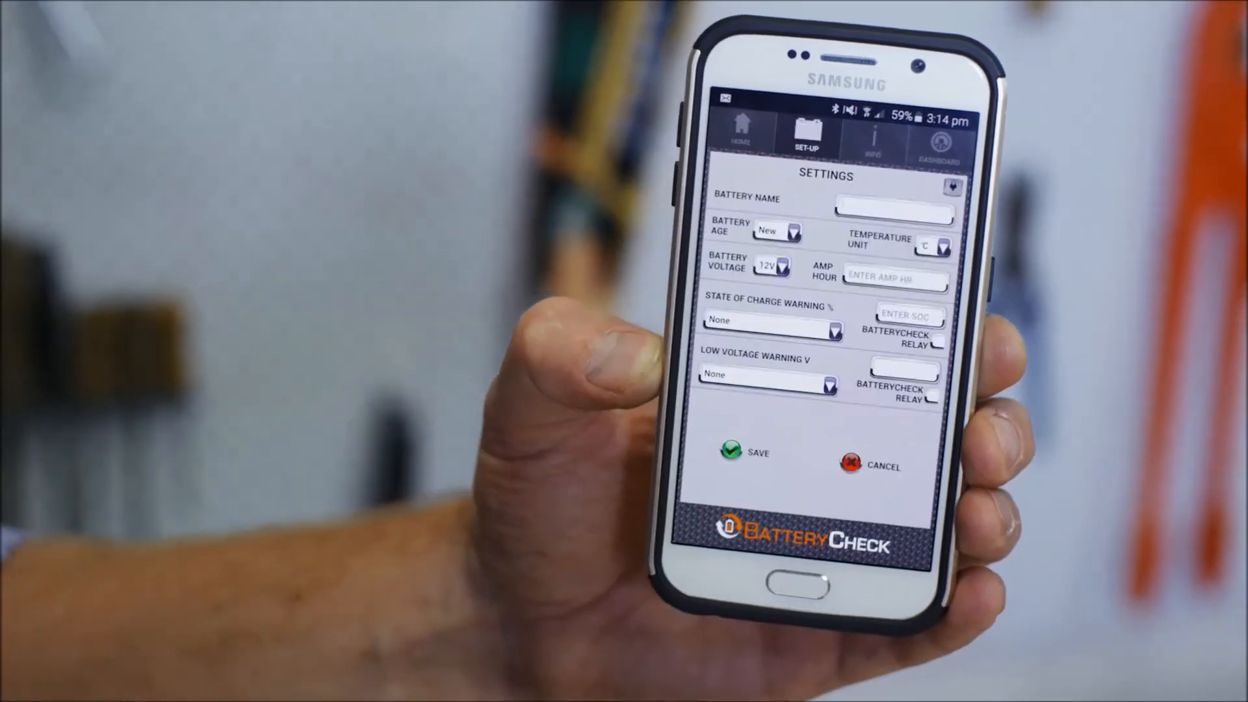
left_click(768, 319)
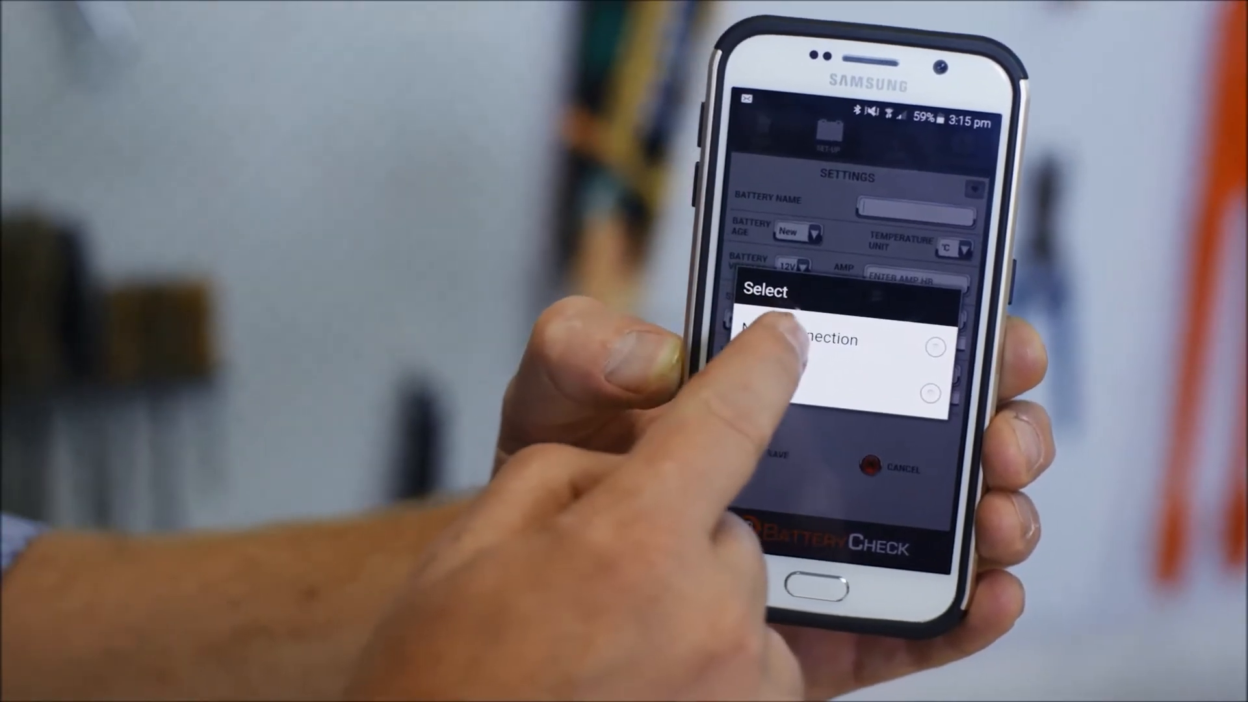
left_click(795, 338)
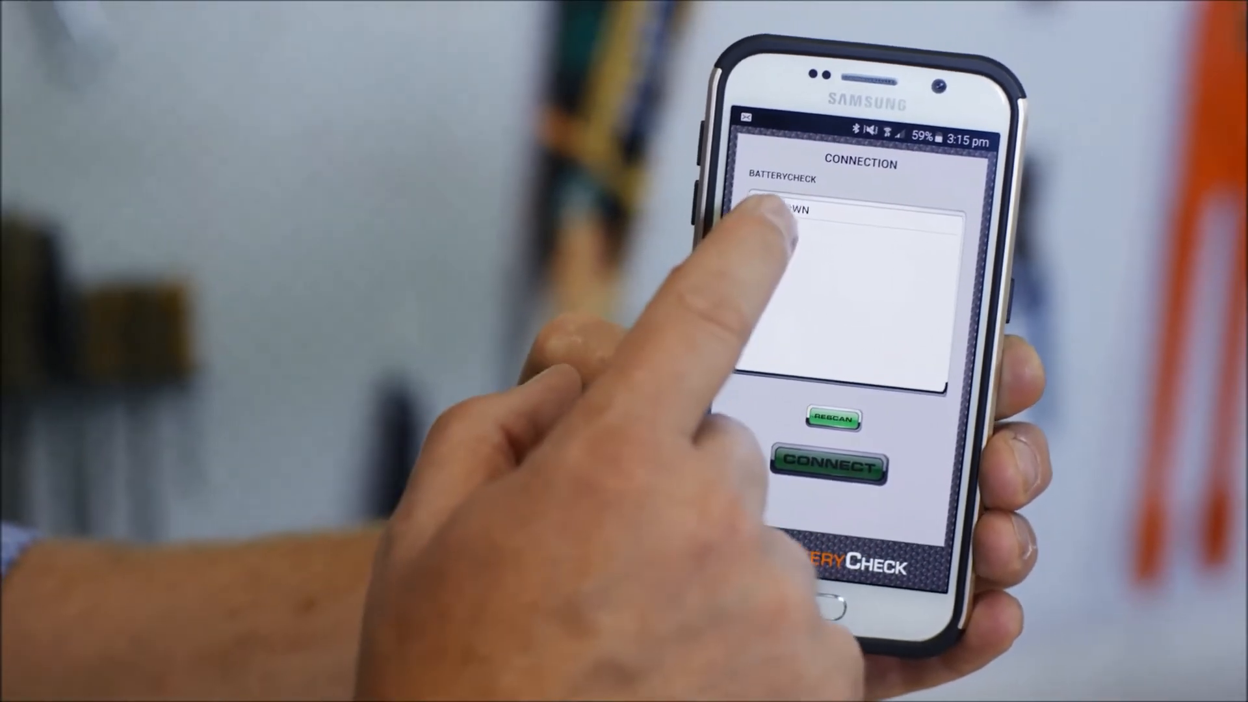
left_click(816, 215)
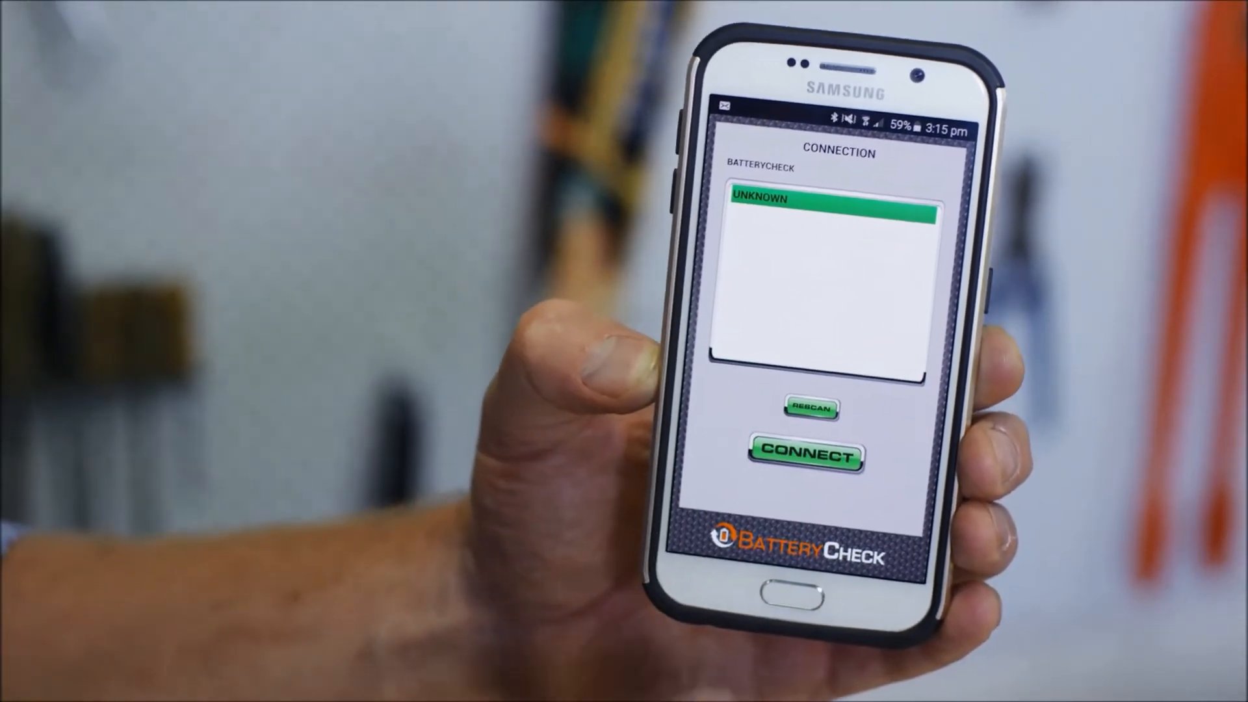
left_click(803, 455)
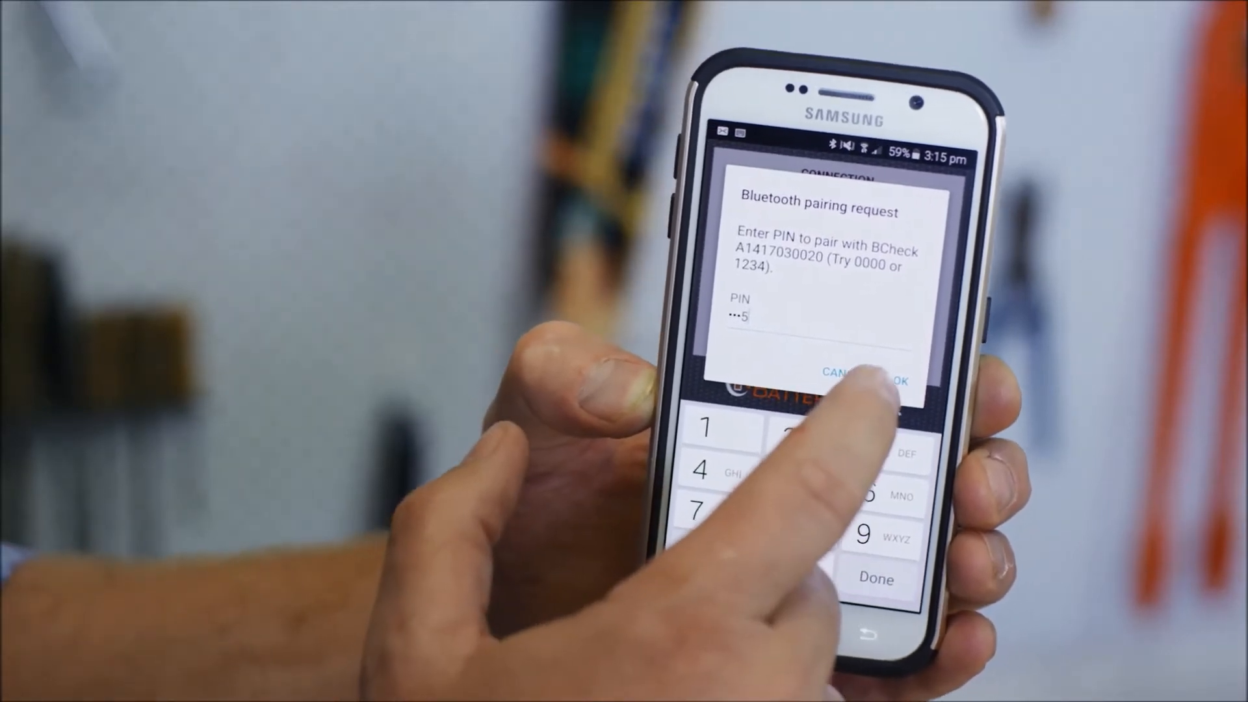
Step: Confirm the entered Bluetooth pairing PIN with OK
left_click(885, 373)
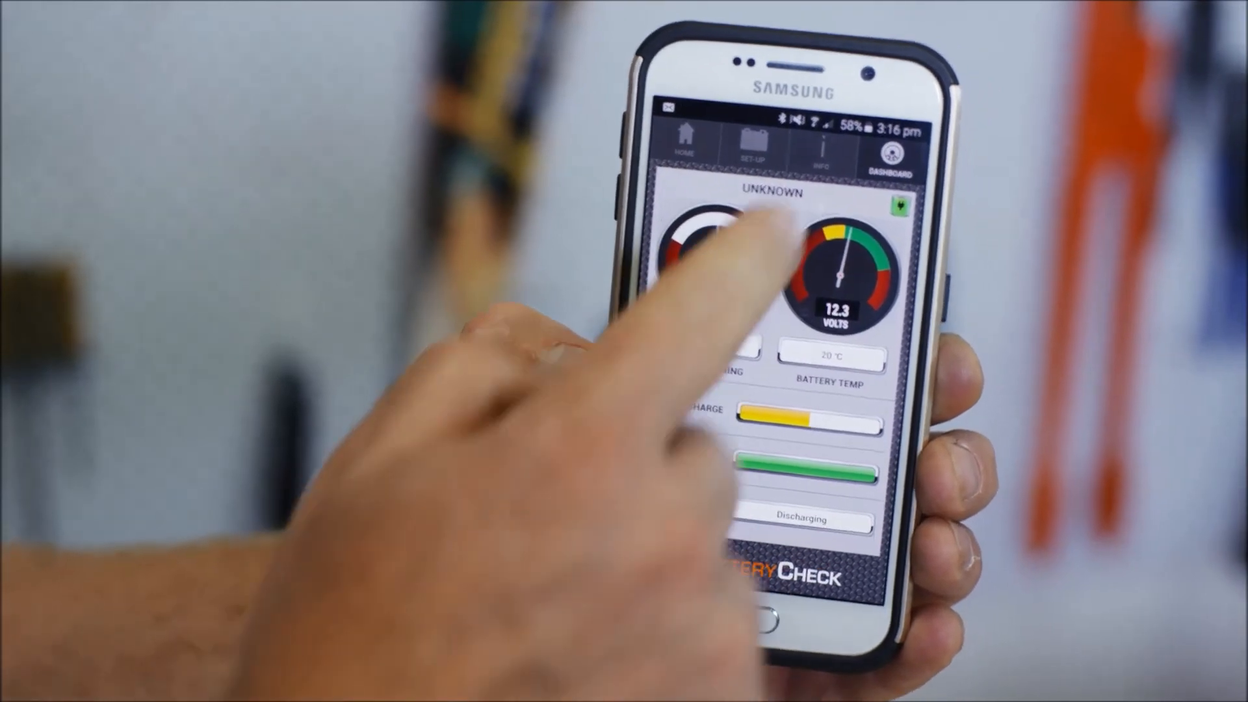
Step: View the Info explanations of State of Charge, State of Health and Remaining Time
left_click(818, 147)
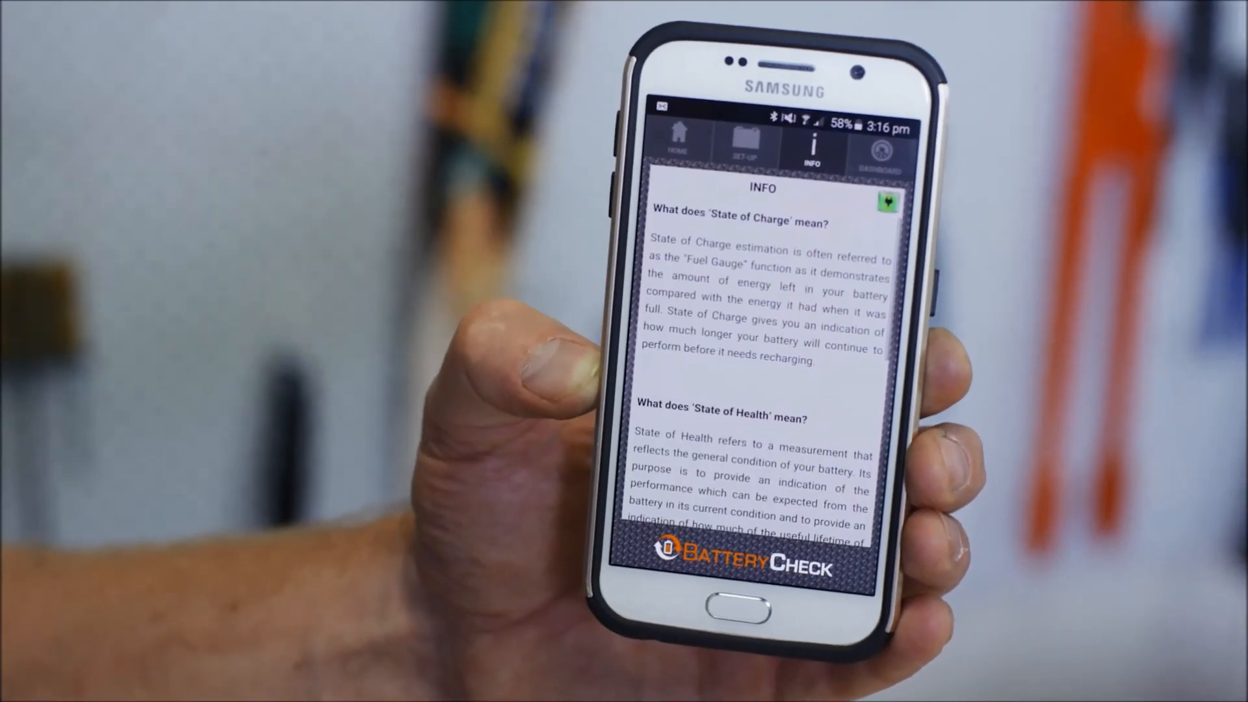
scroll("down", 3)
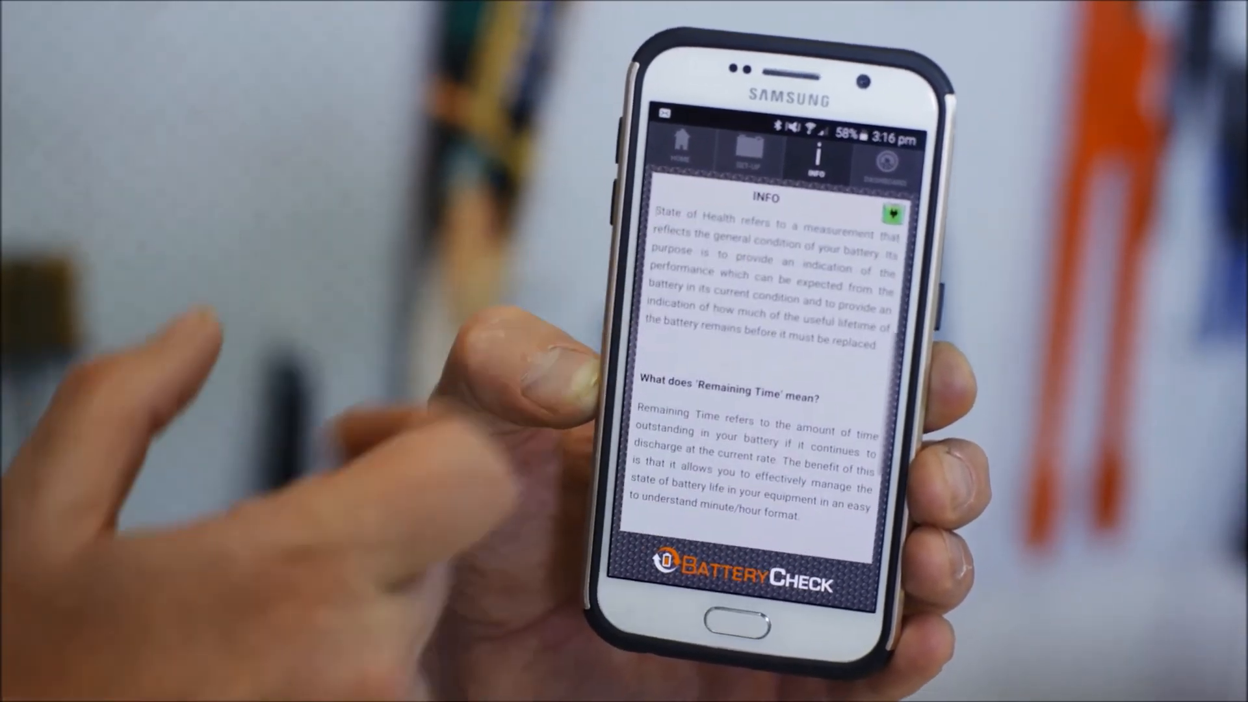